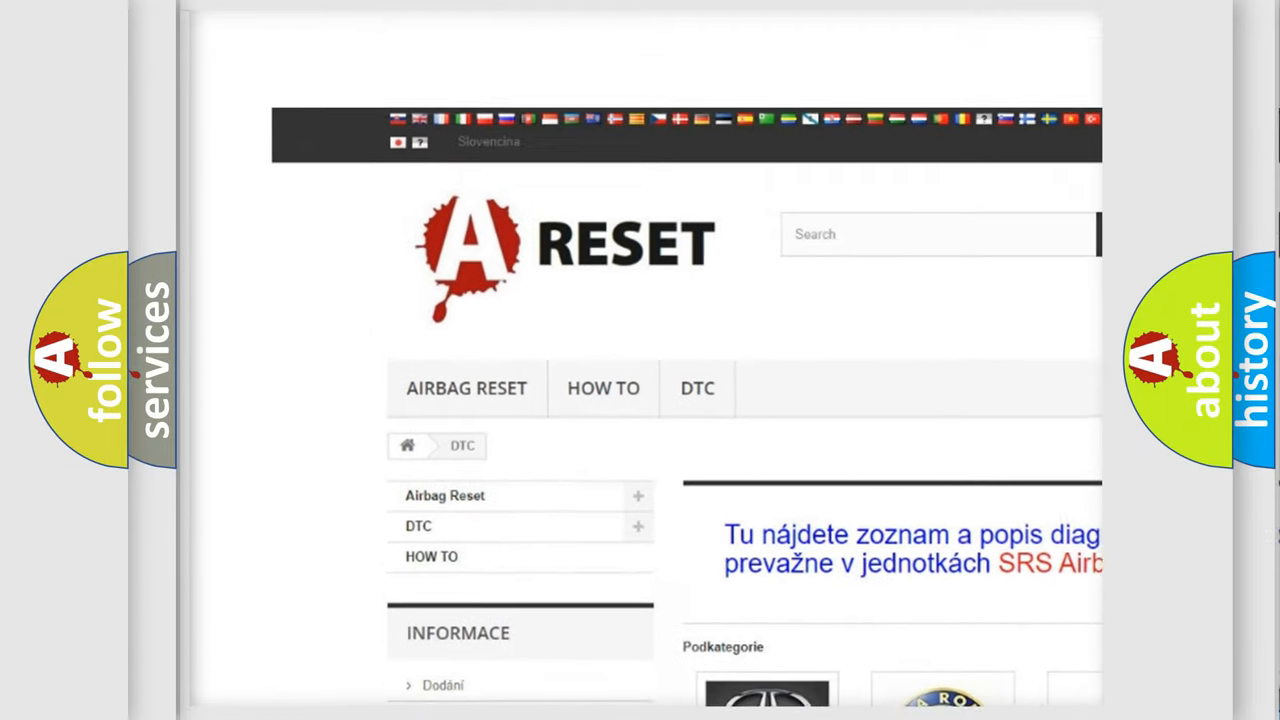
scroll(up, 3)
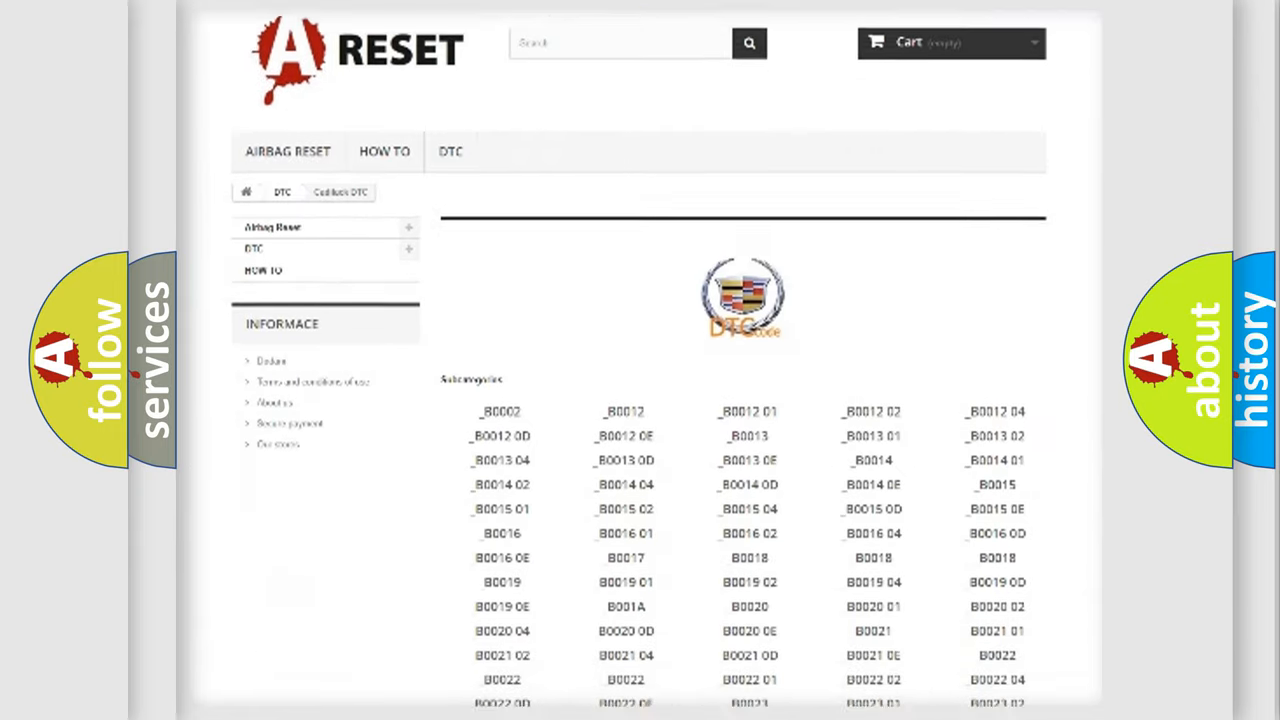
scroll(down, 3)
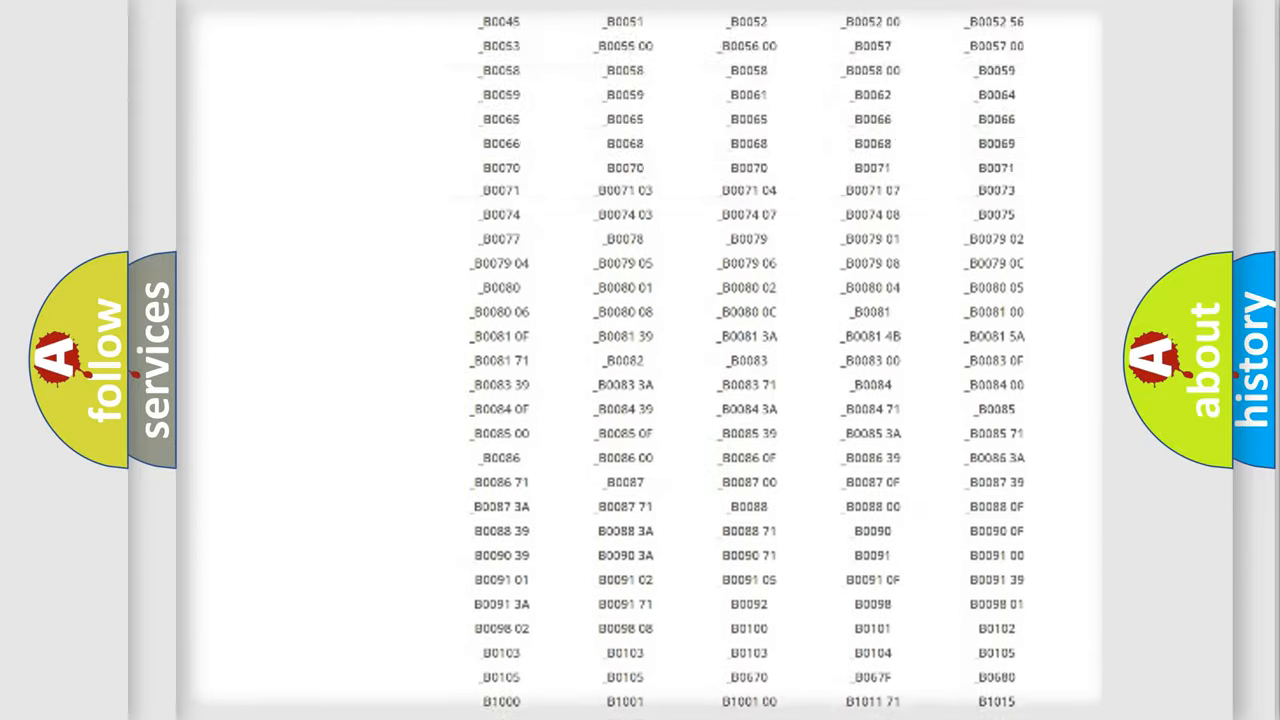
scroll(up, 3)
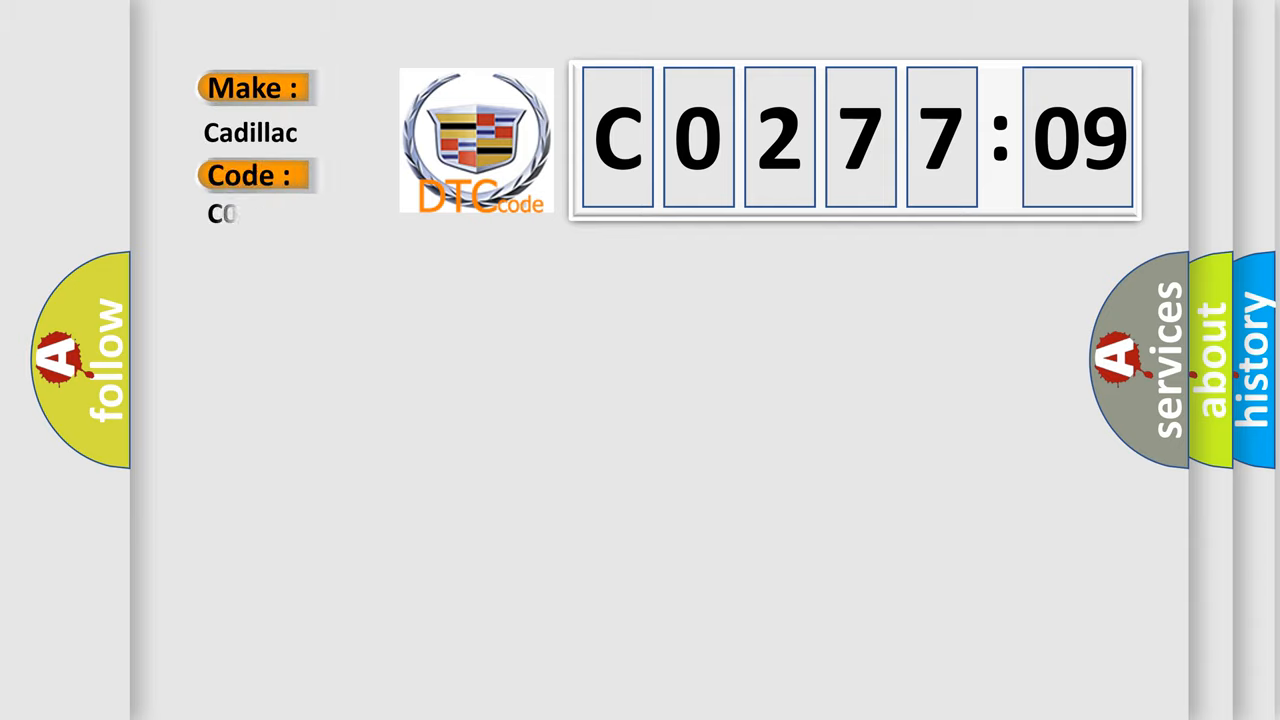
text(027709)
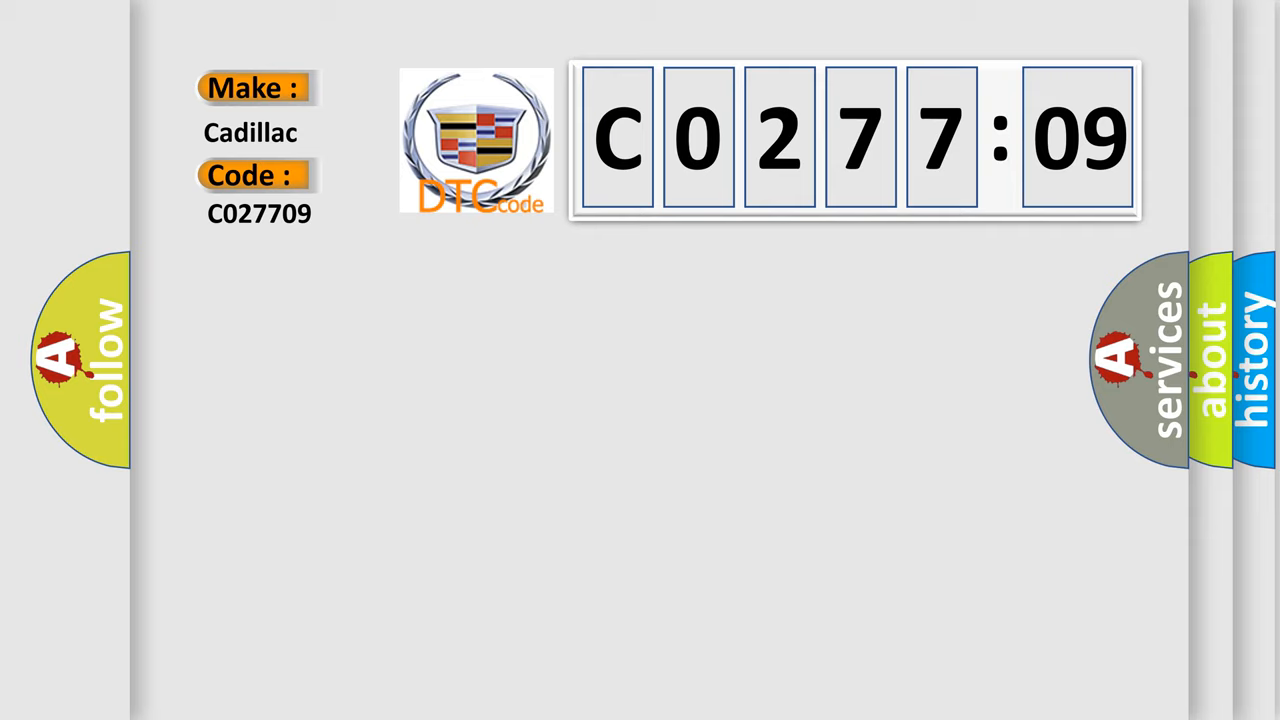